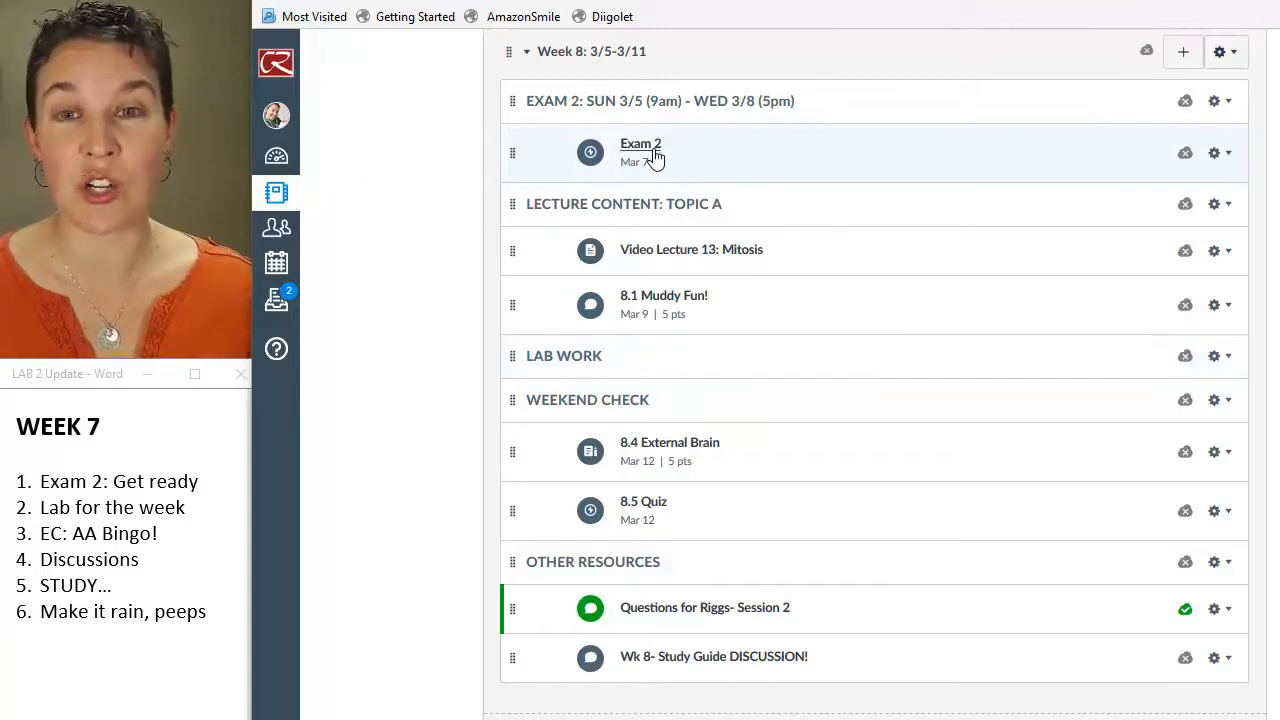
mouse_move(695, 157)
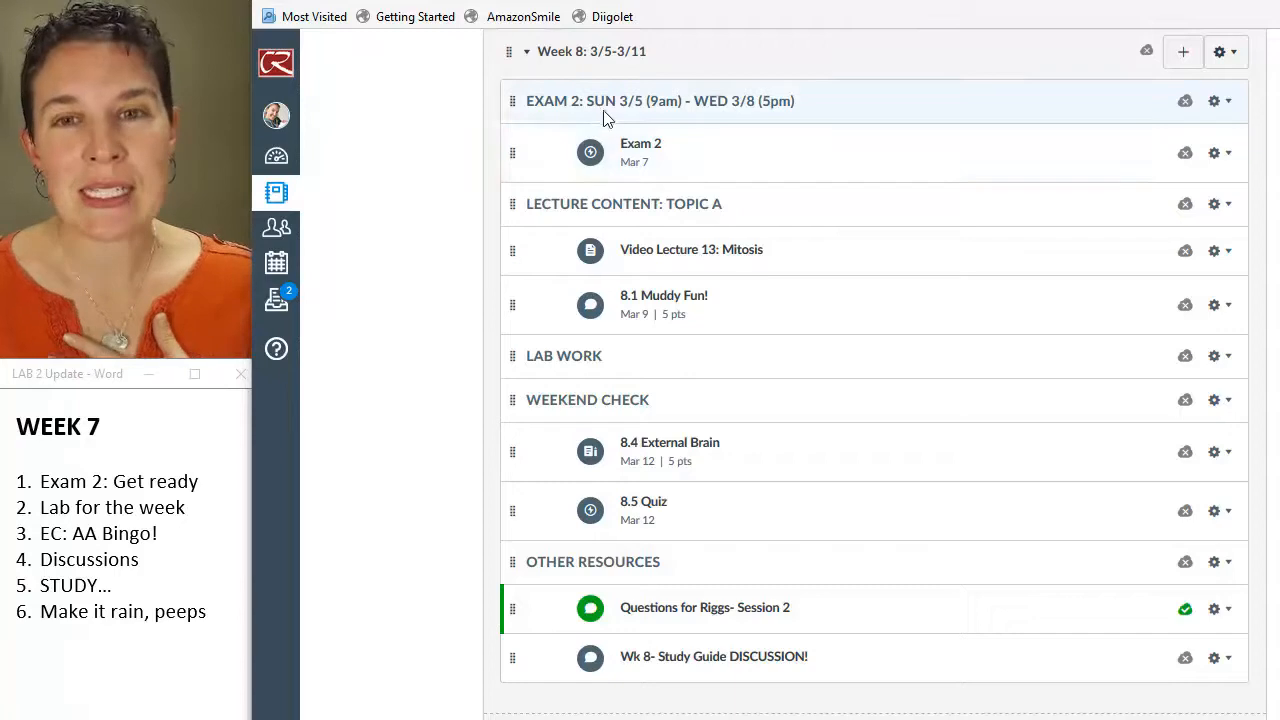
mouse_move(658, 118)
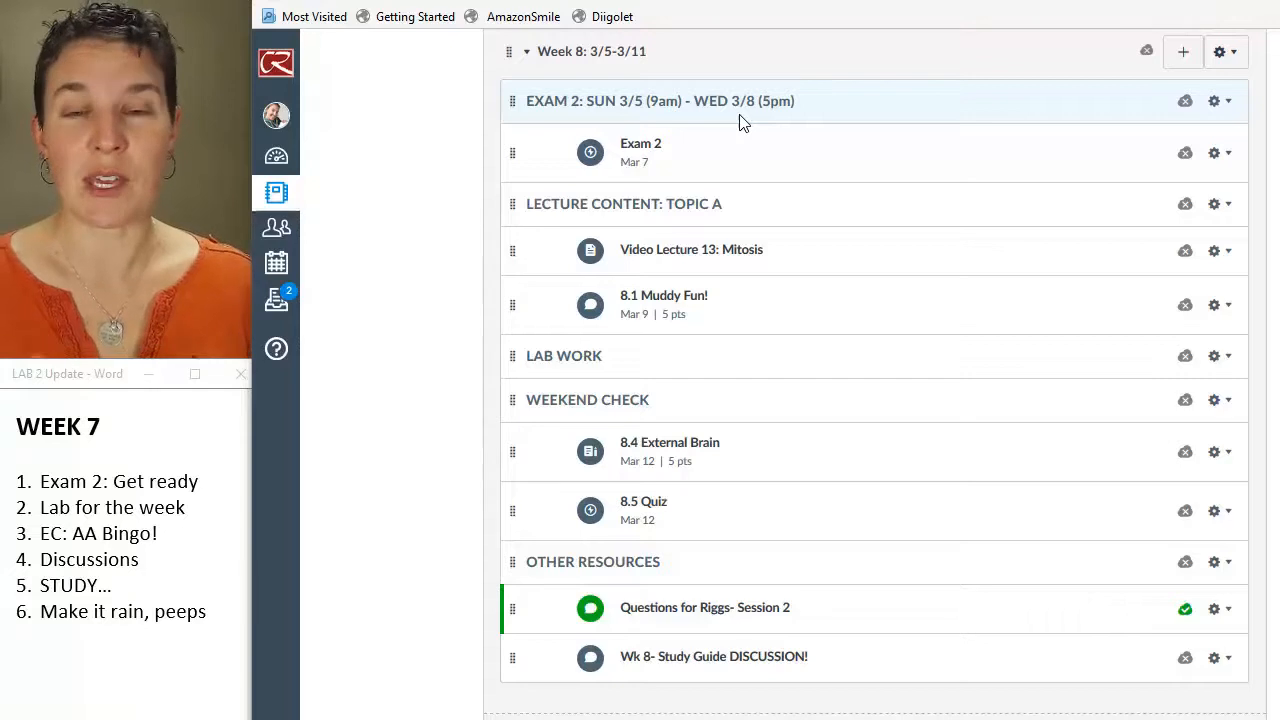
mouse_move(1227, 203)
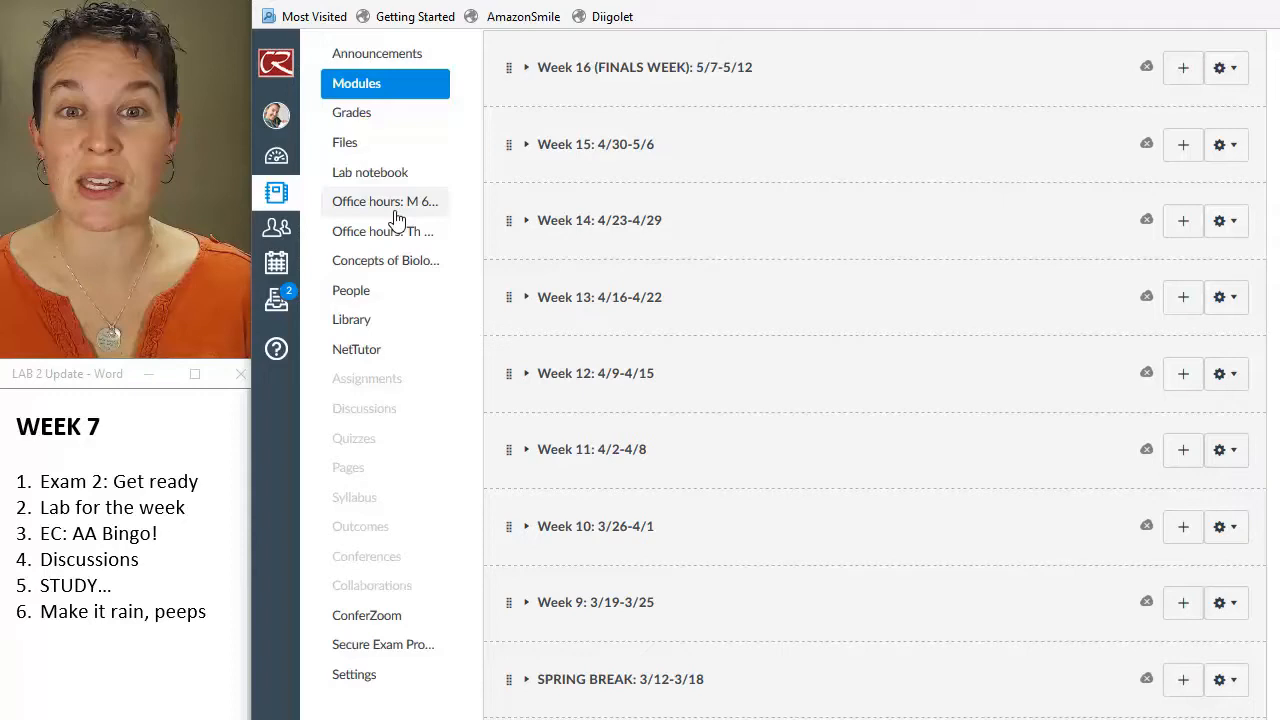
mouse_move(400, 242)
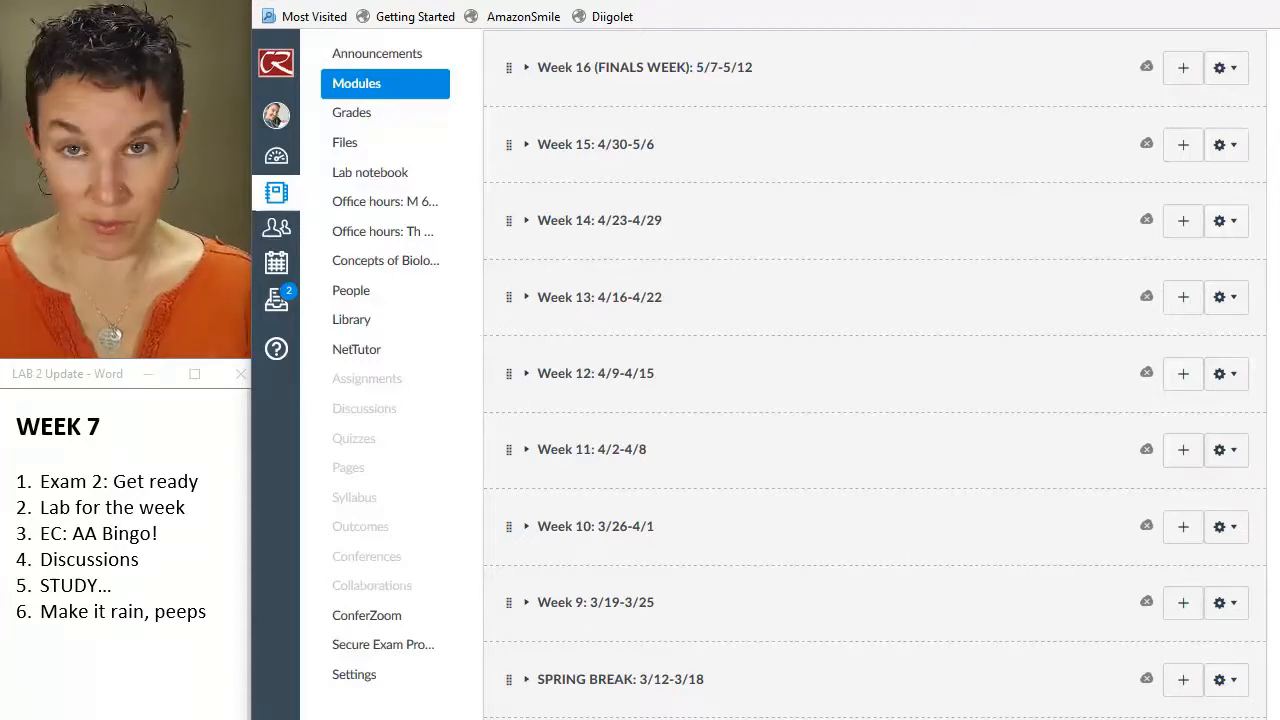
mouse_move(339, 448)
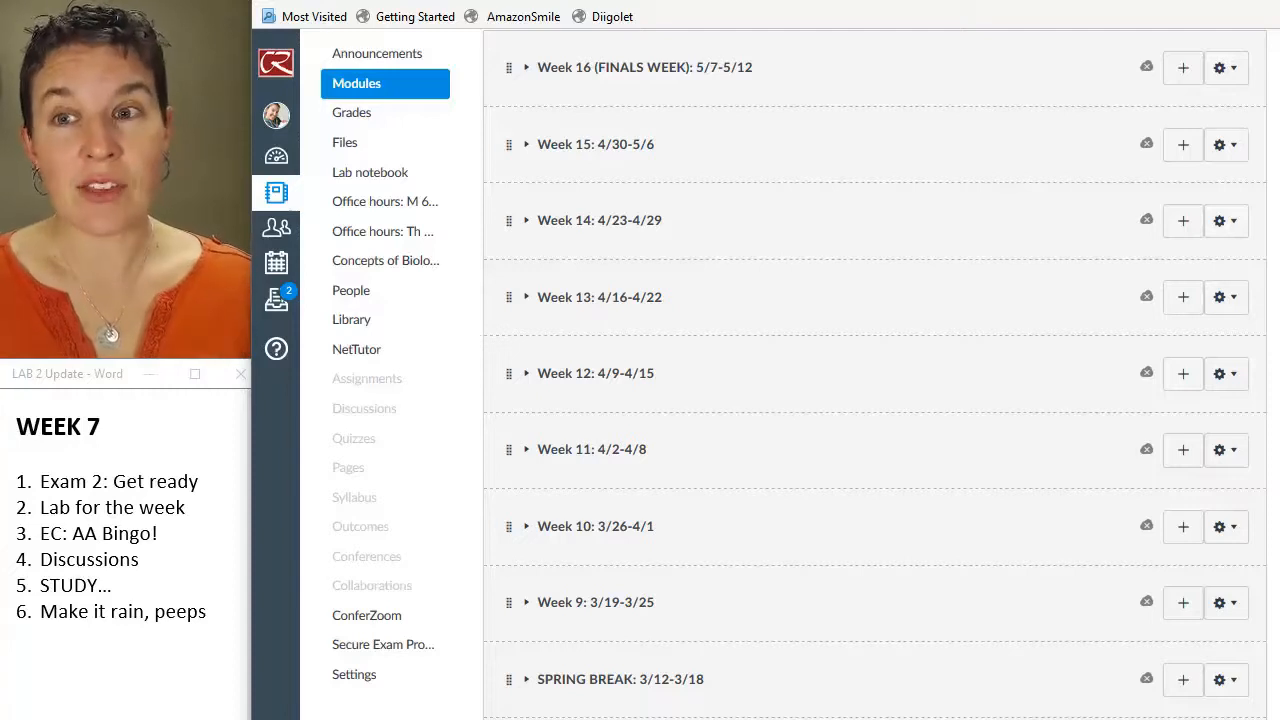
Scroll through Week 7: 2/26-3/4 to the lab discussion, notebook, Bingo, External Brain and quiz
scroll("down", 3)
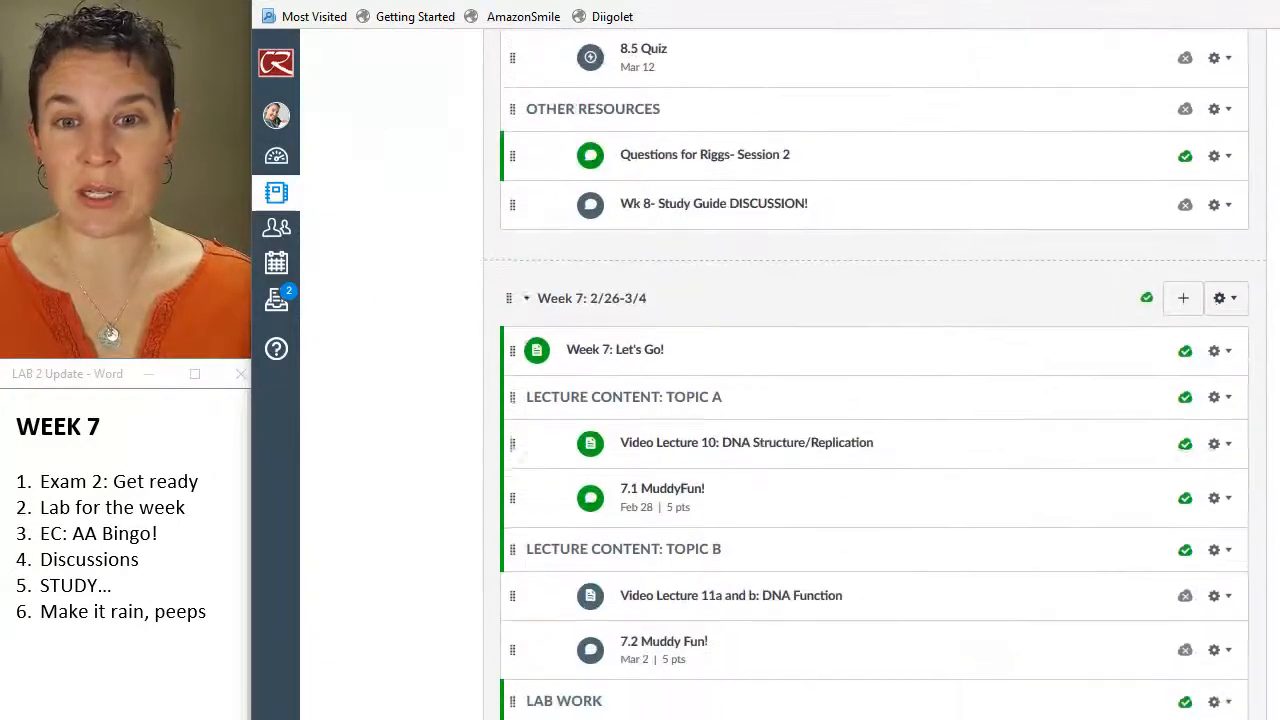
scroll("down", 3)
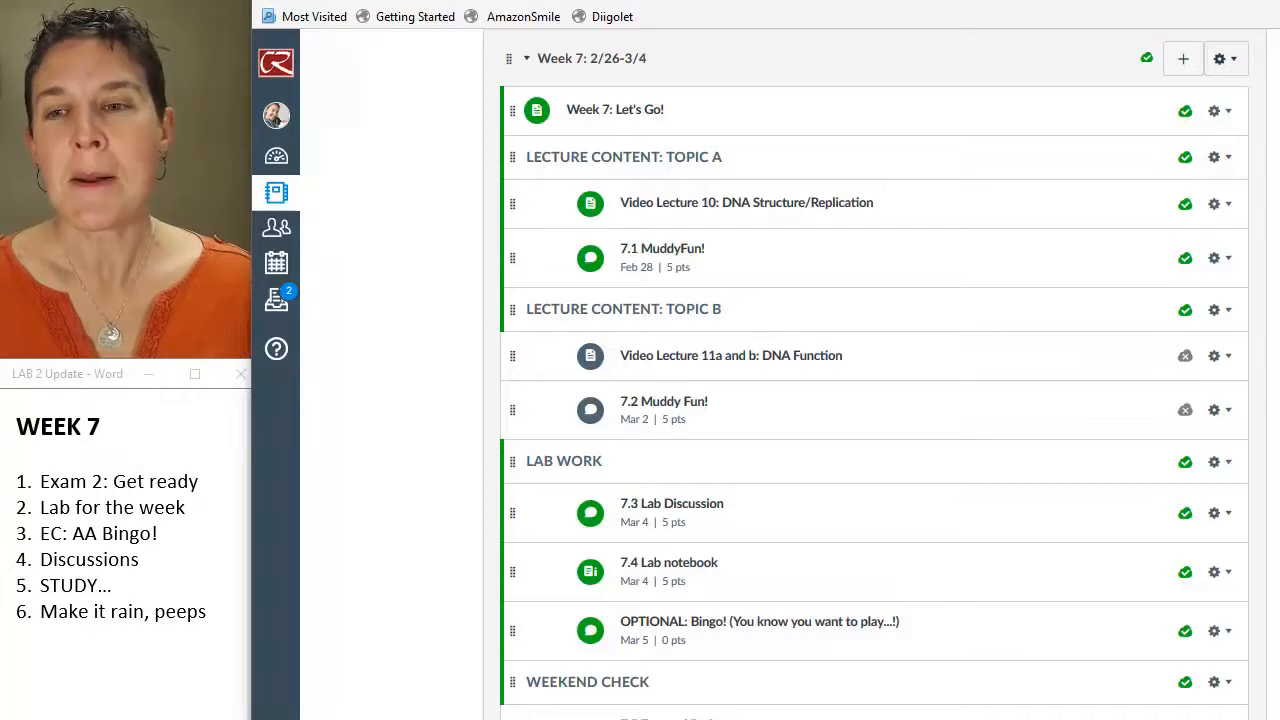
scroll("down", 3)
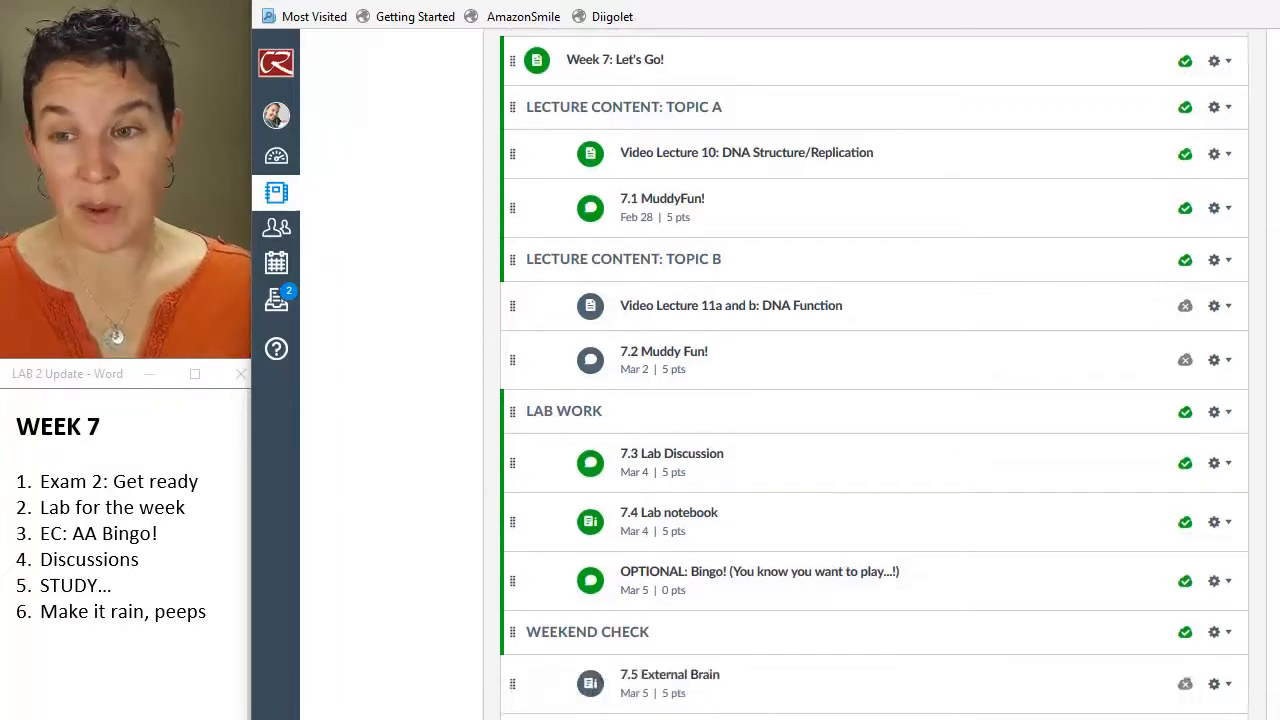
scroll("down", 3)
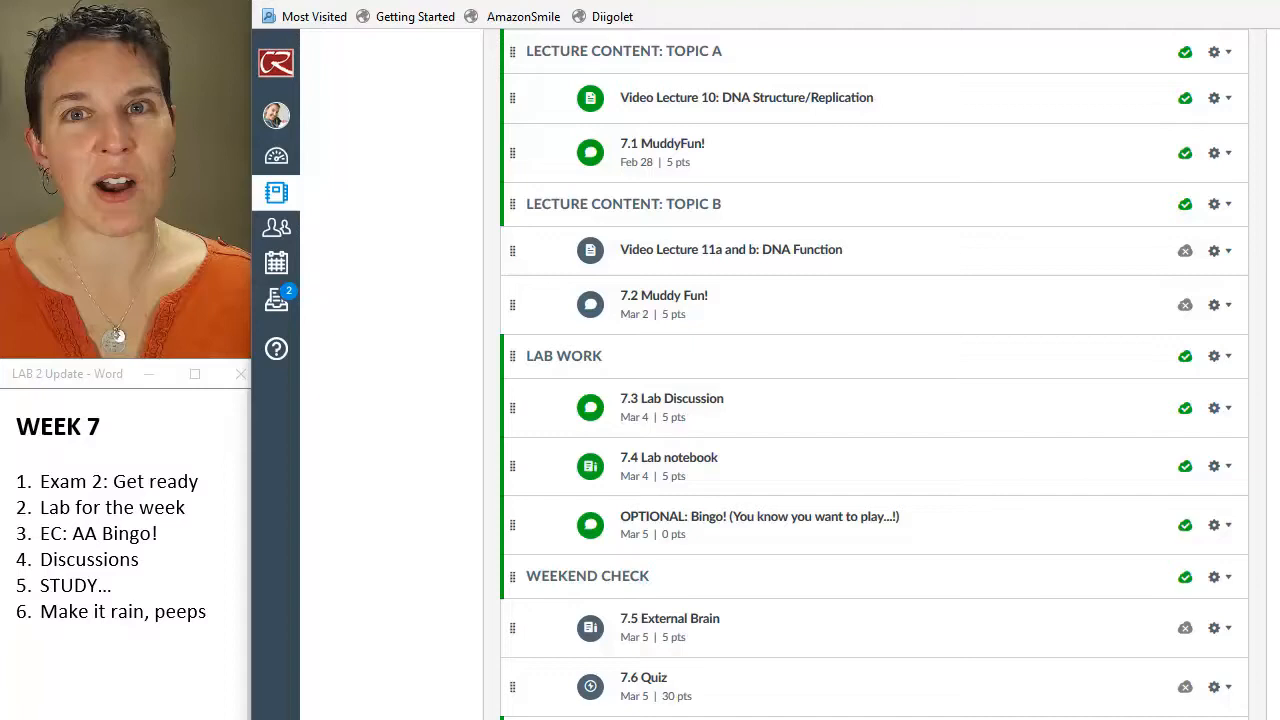
mouse_move(751, 524)
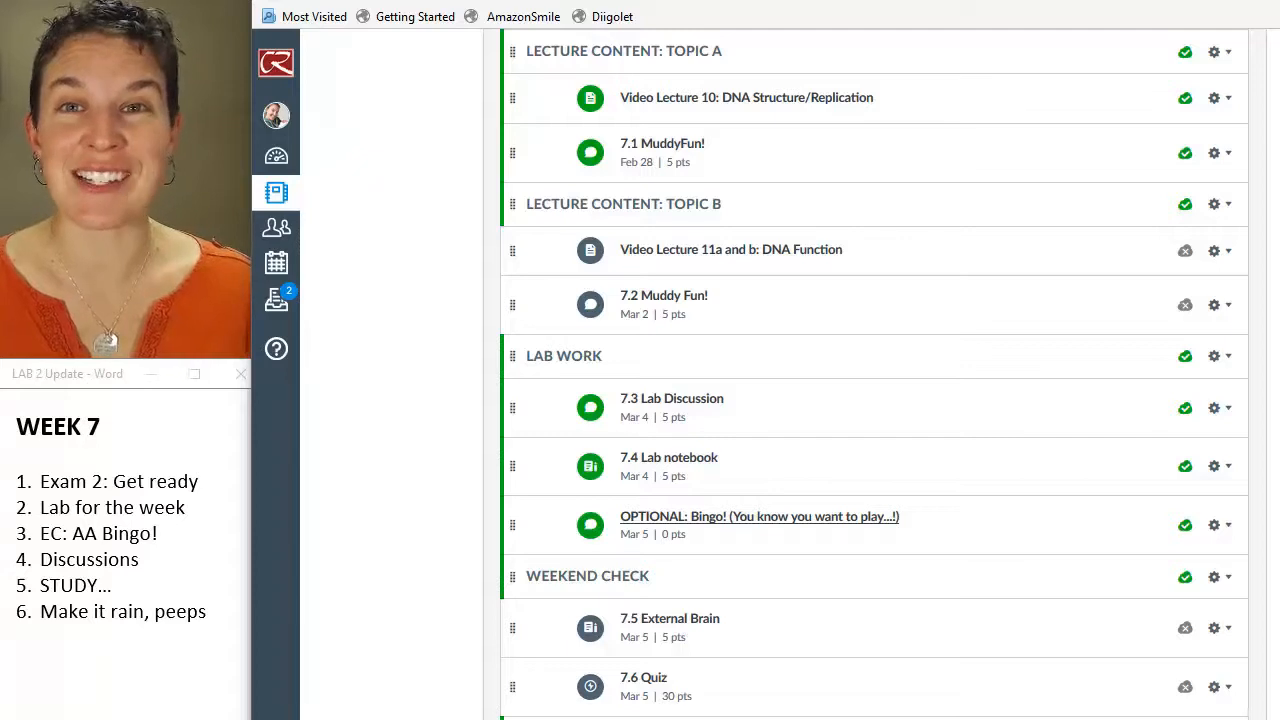
Open the optional Bingo discussion and read down to the marked-off example game board
left_click(759, 516)
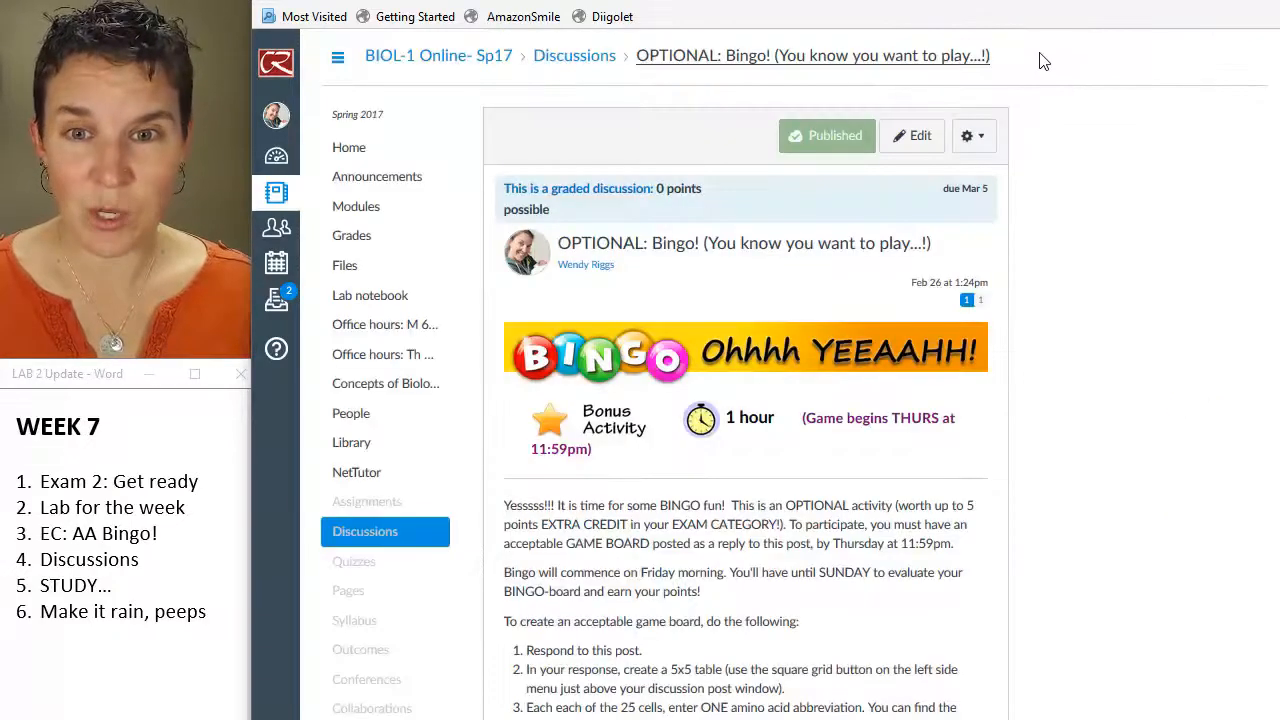
scroll("down", 3)
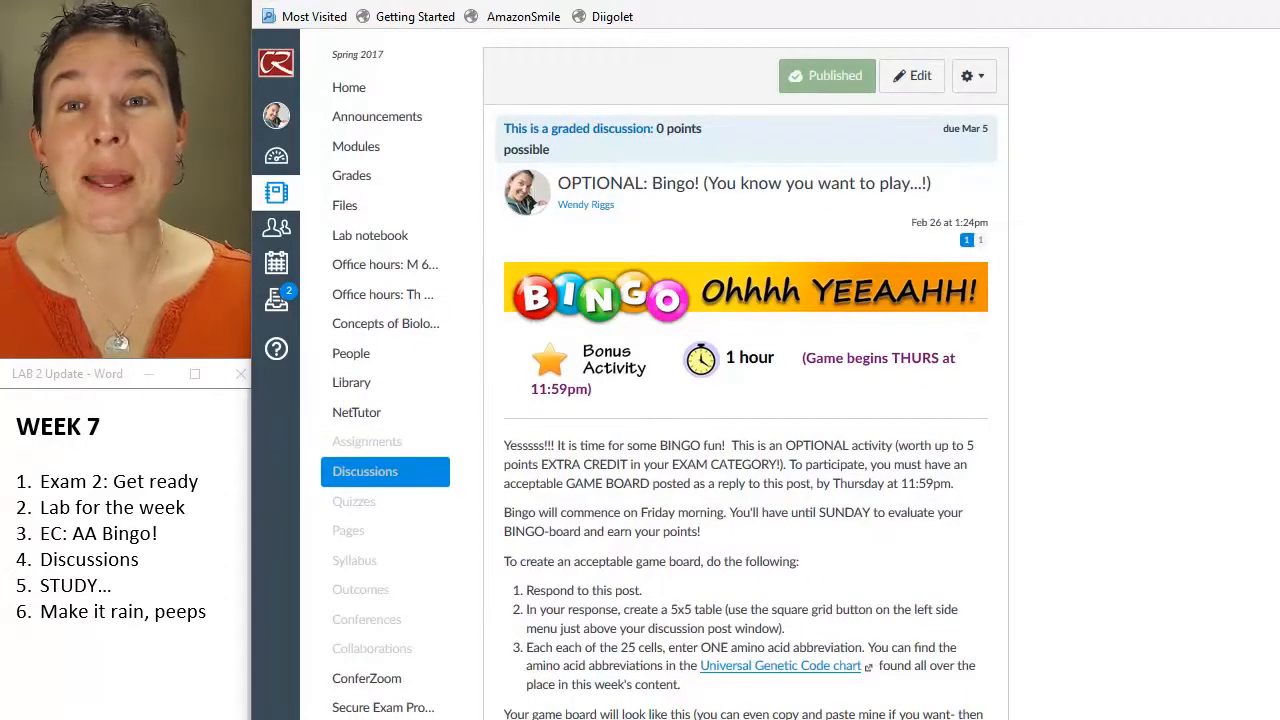
scroll("down", 3)
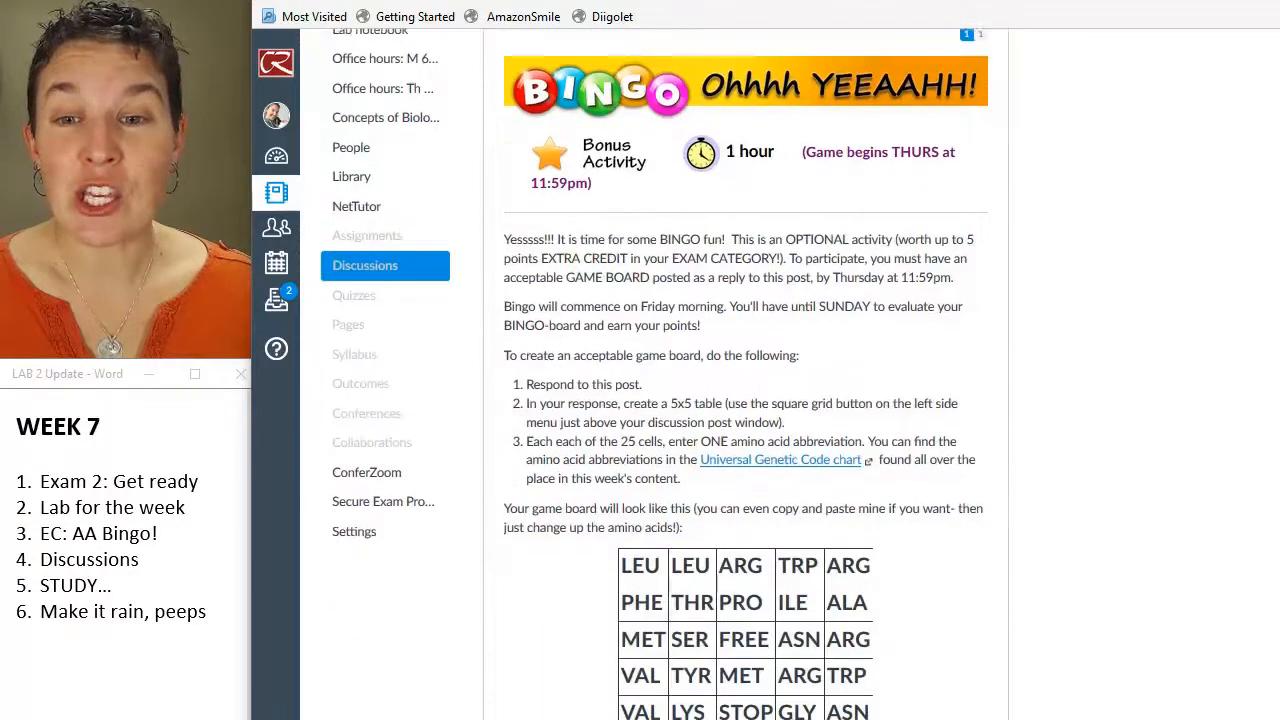
scroll("down", 3)
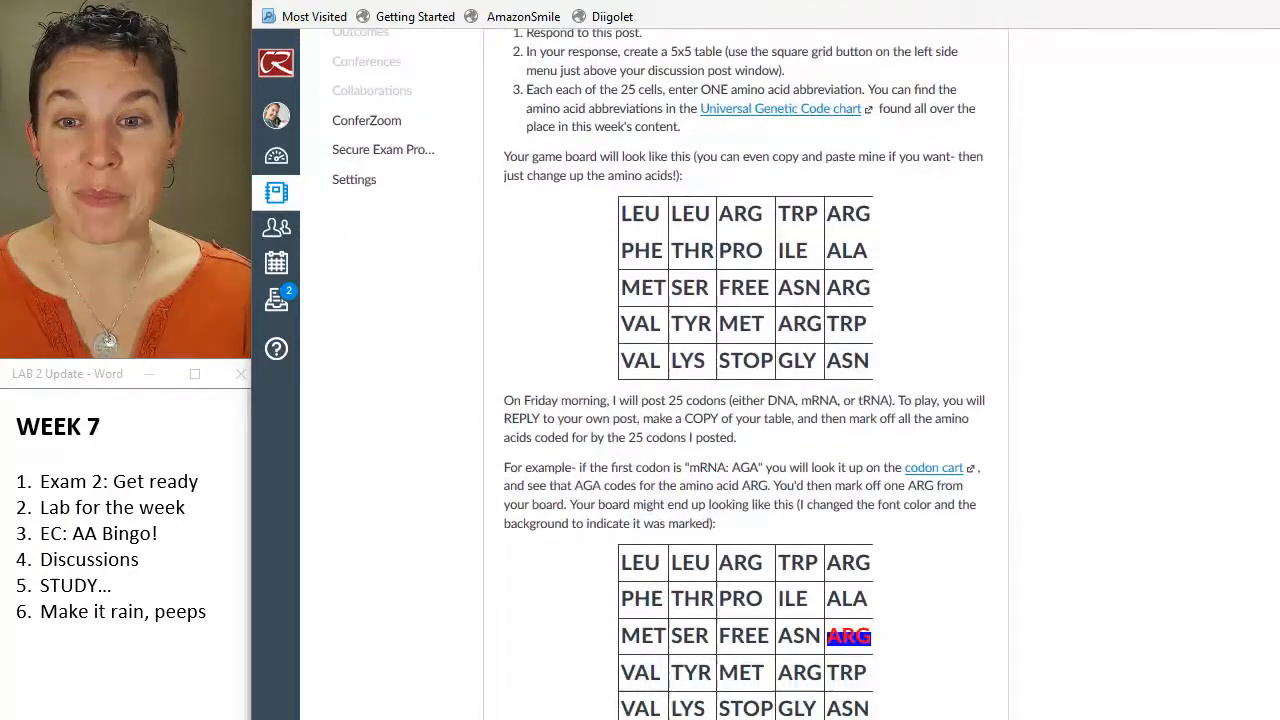
scroll("down", 3)
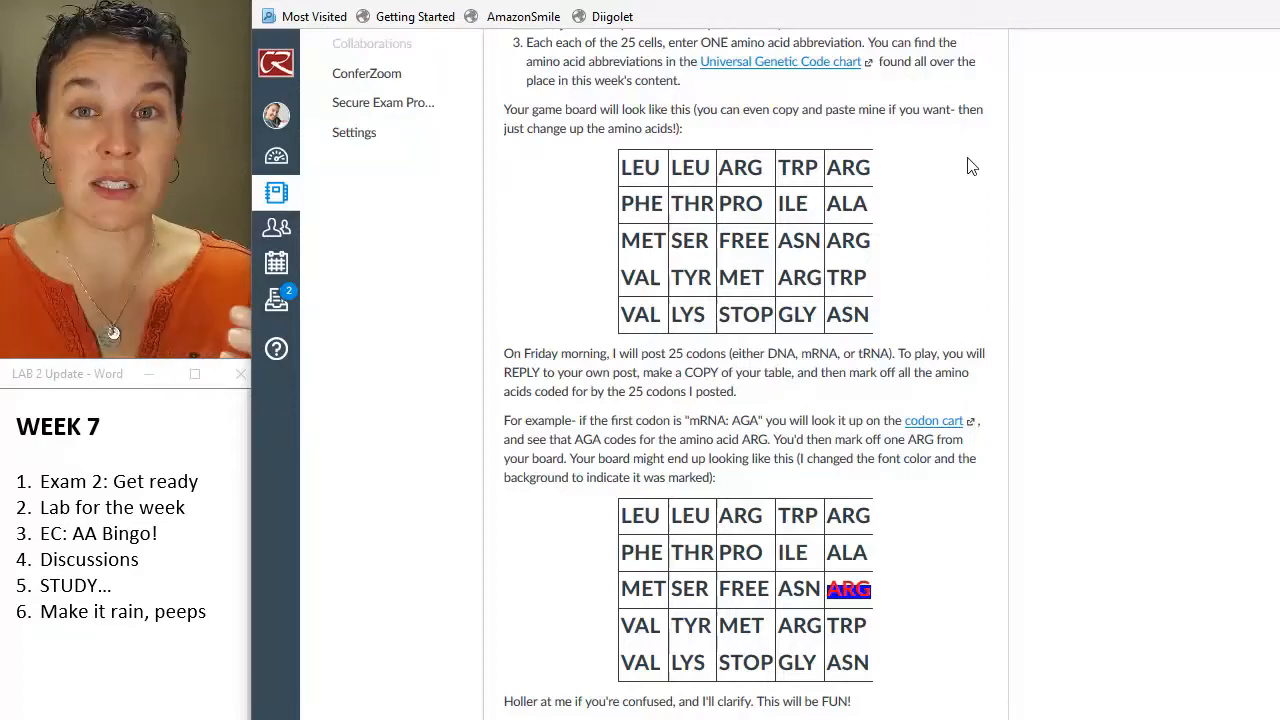
mouse_move(743, 238)
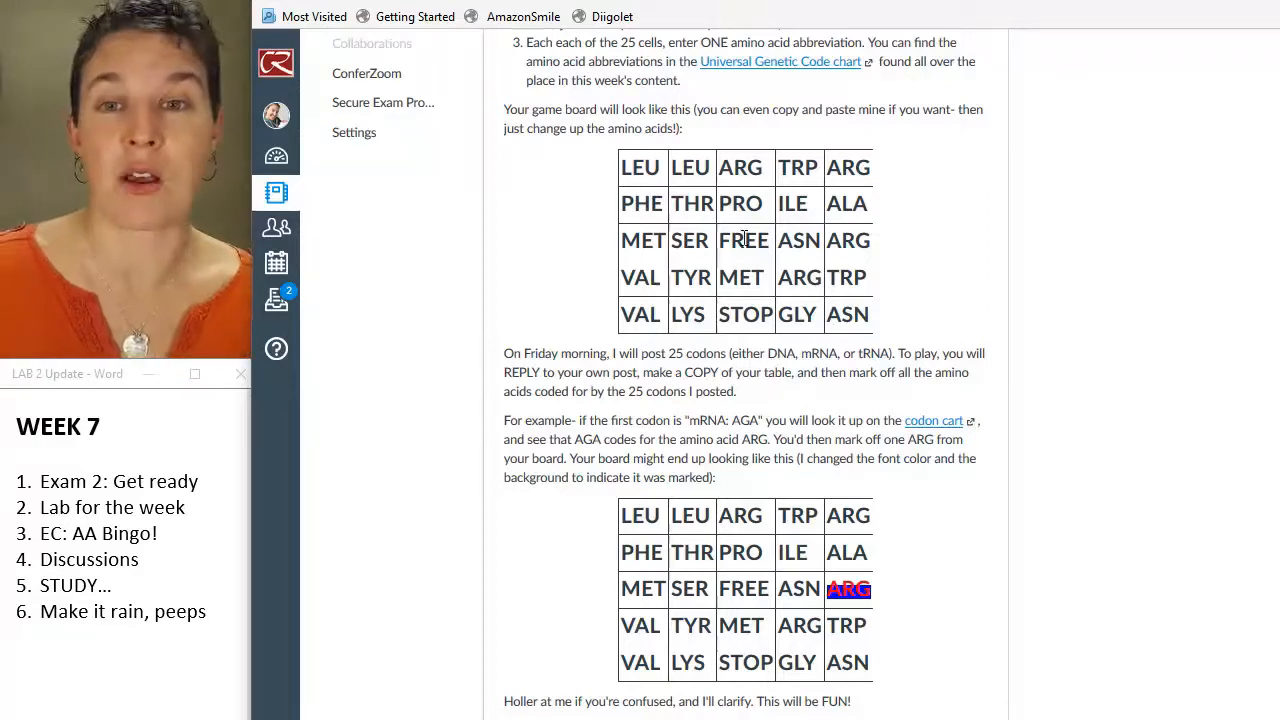
mouse_move(890, 313)
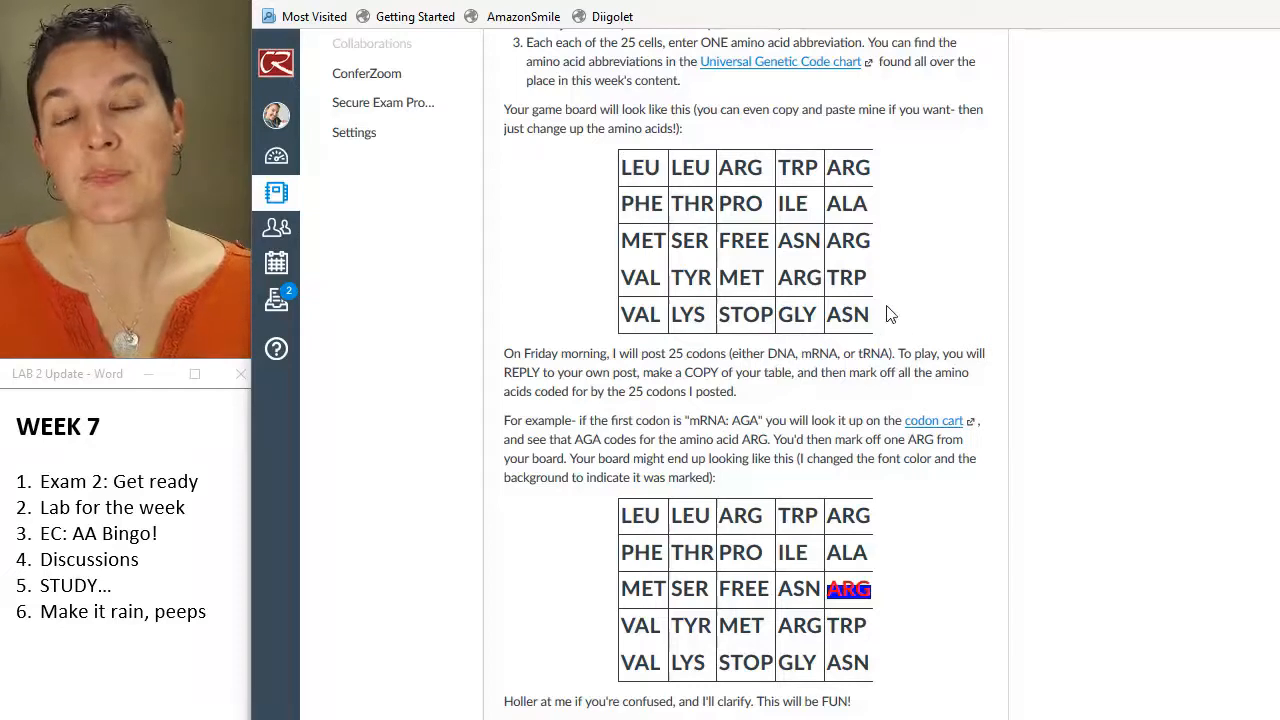
mouse_move(927, 306)
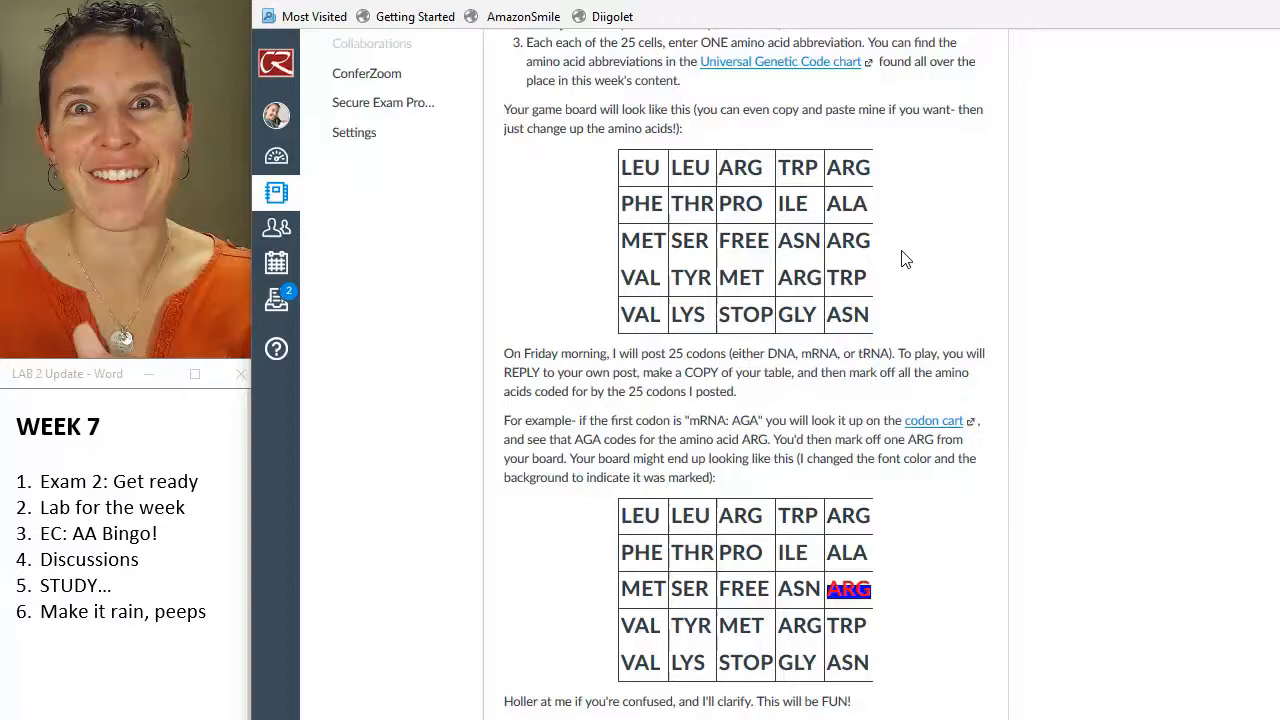
scroll("down", 3)
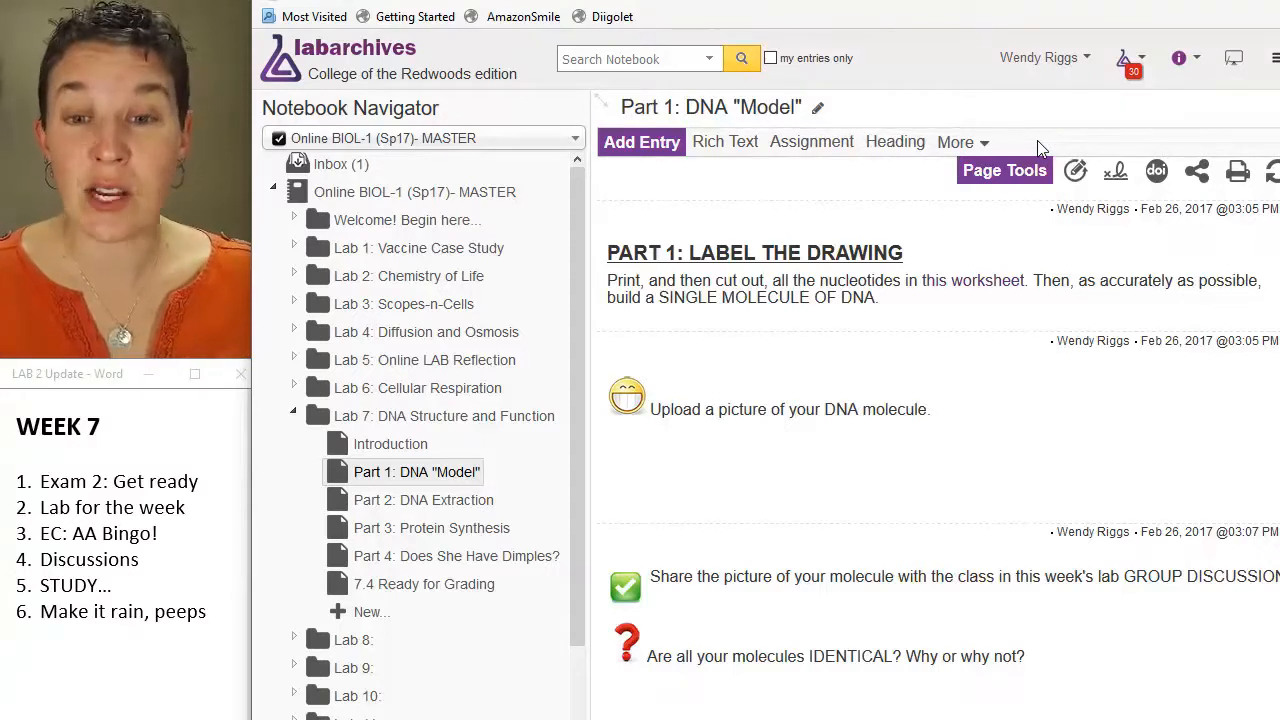
Open Lab 7's Part 2: DNA Extraction page with its overview and grocery list
left_click(423, 499)
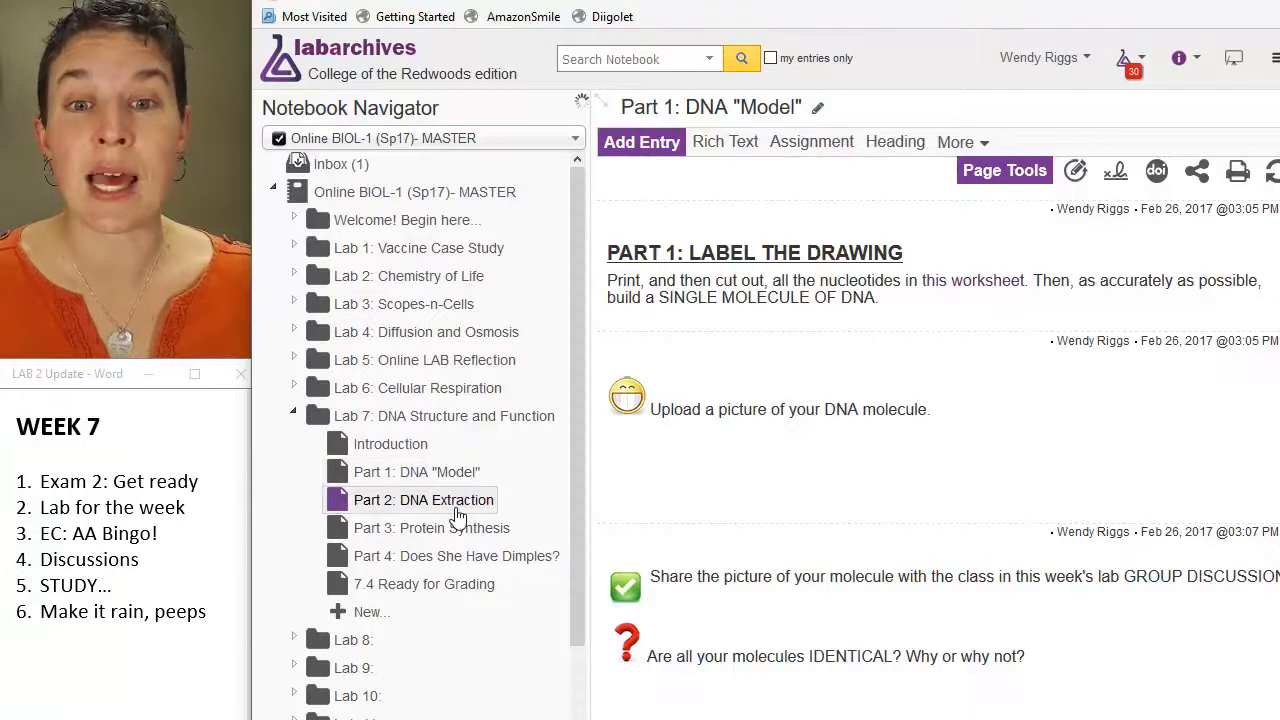
left_click(423, 499)
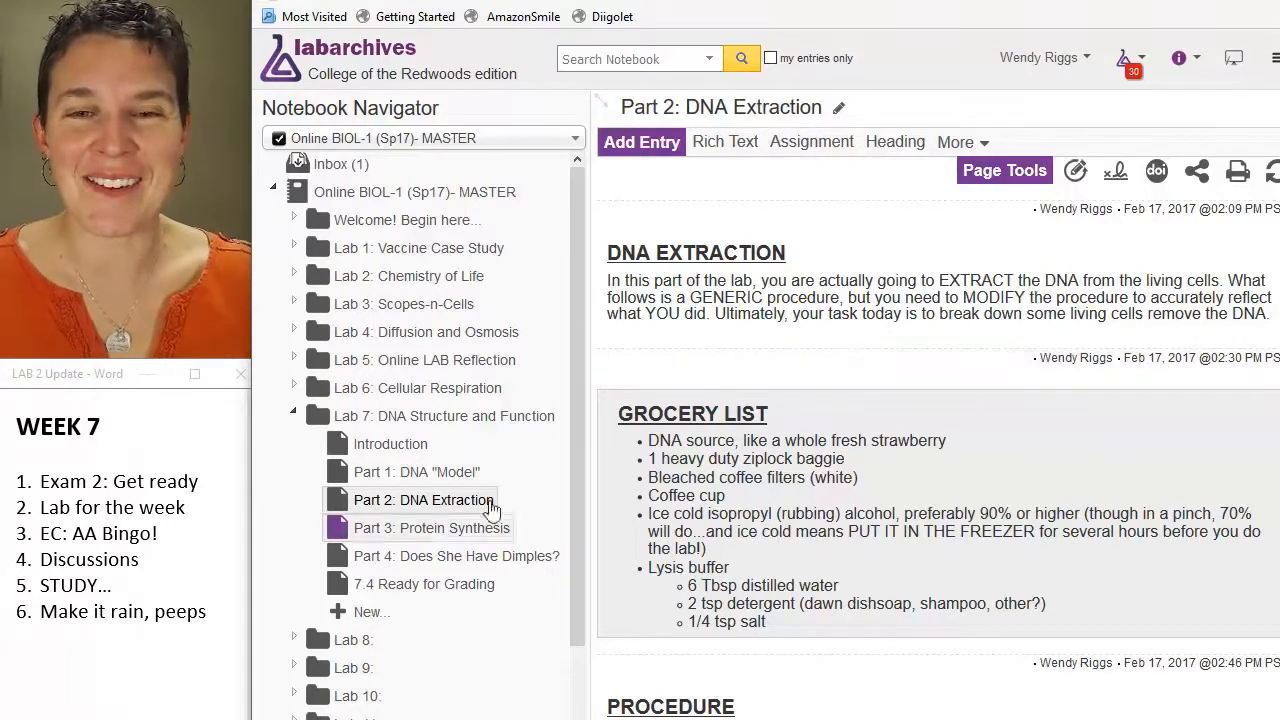
mouse_move(431, 528)
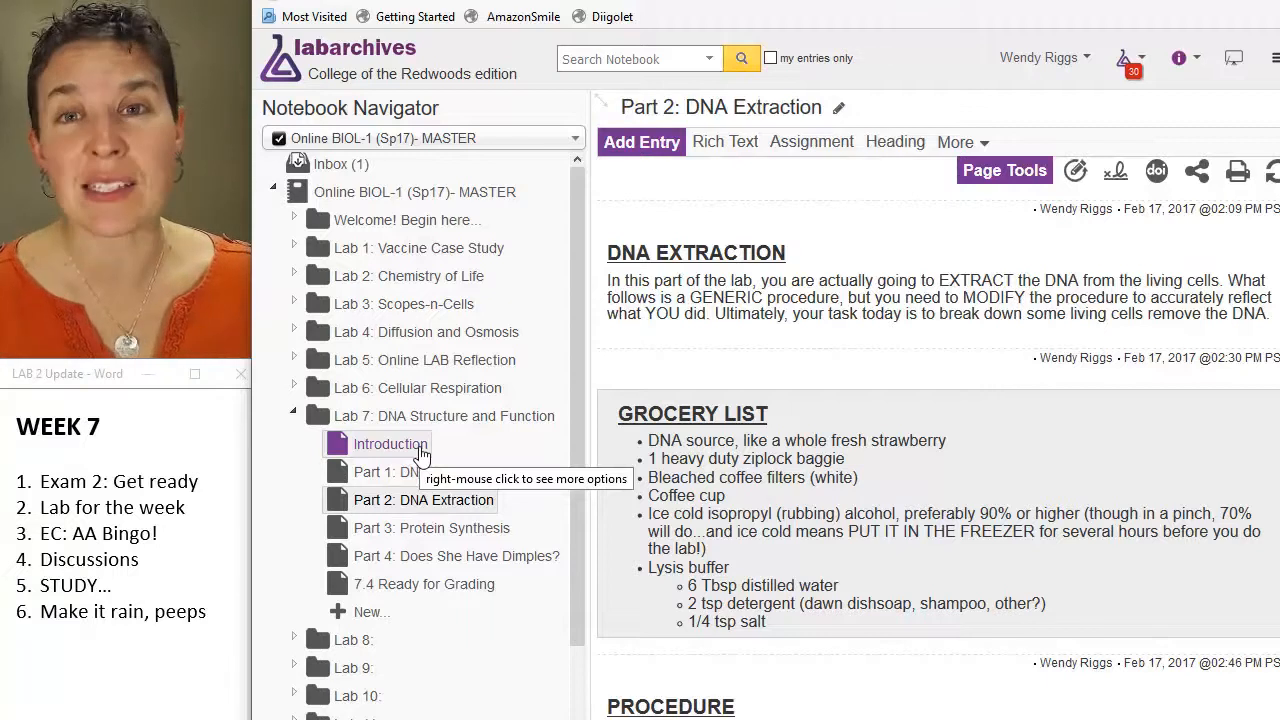
Return to Lab 7's Part 1: DNA "Model" page with its labeling and upload tasks
left_click(417, 471)
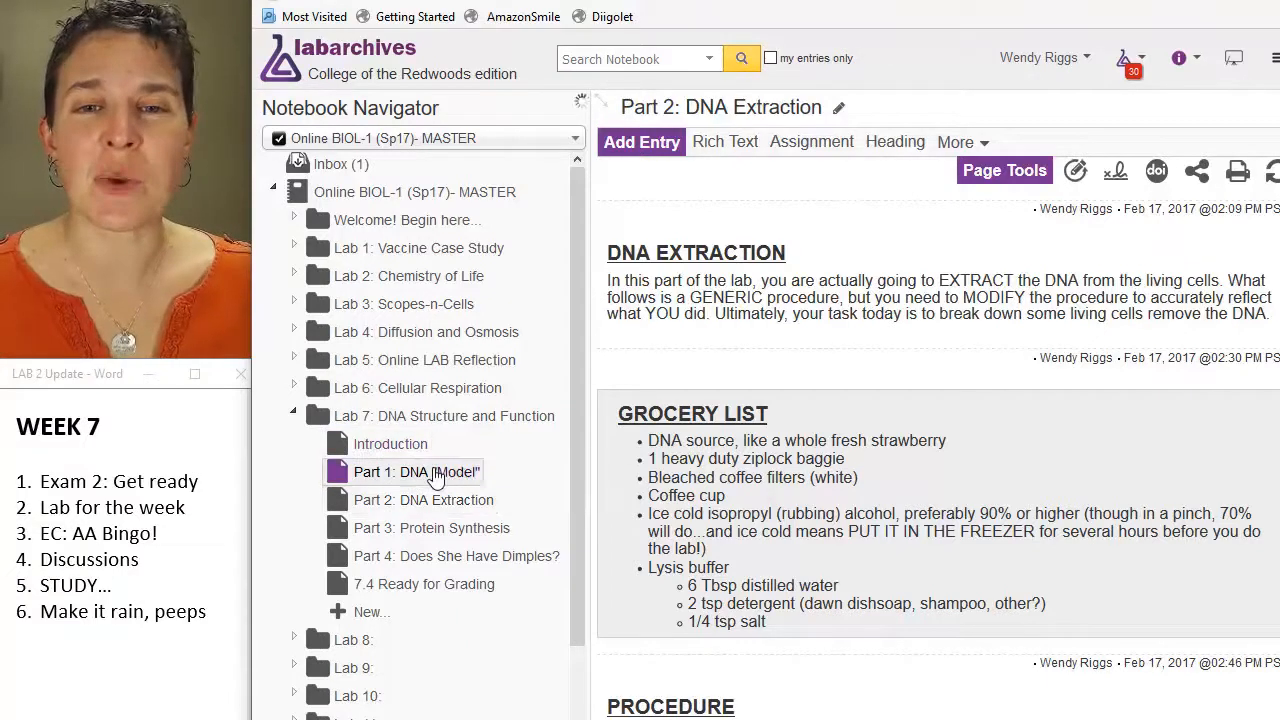
left_click(417, 471)
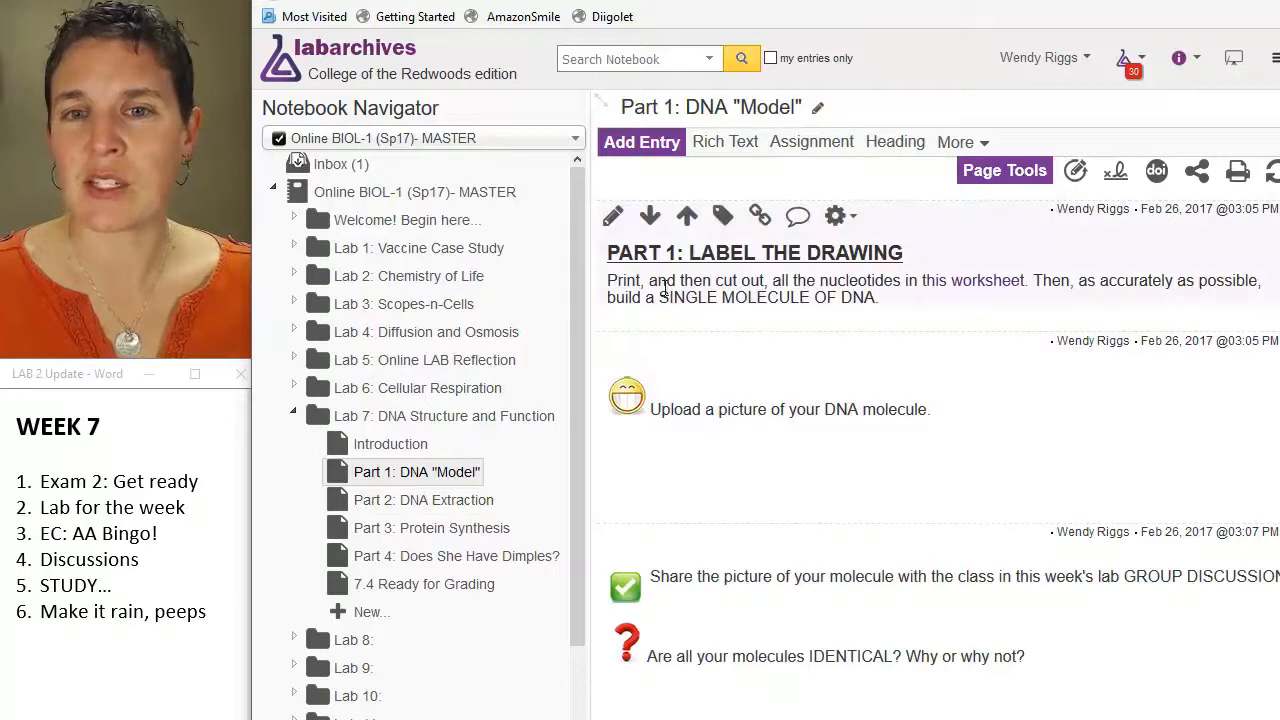
mouse_move(968, 290)
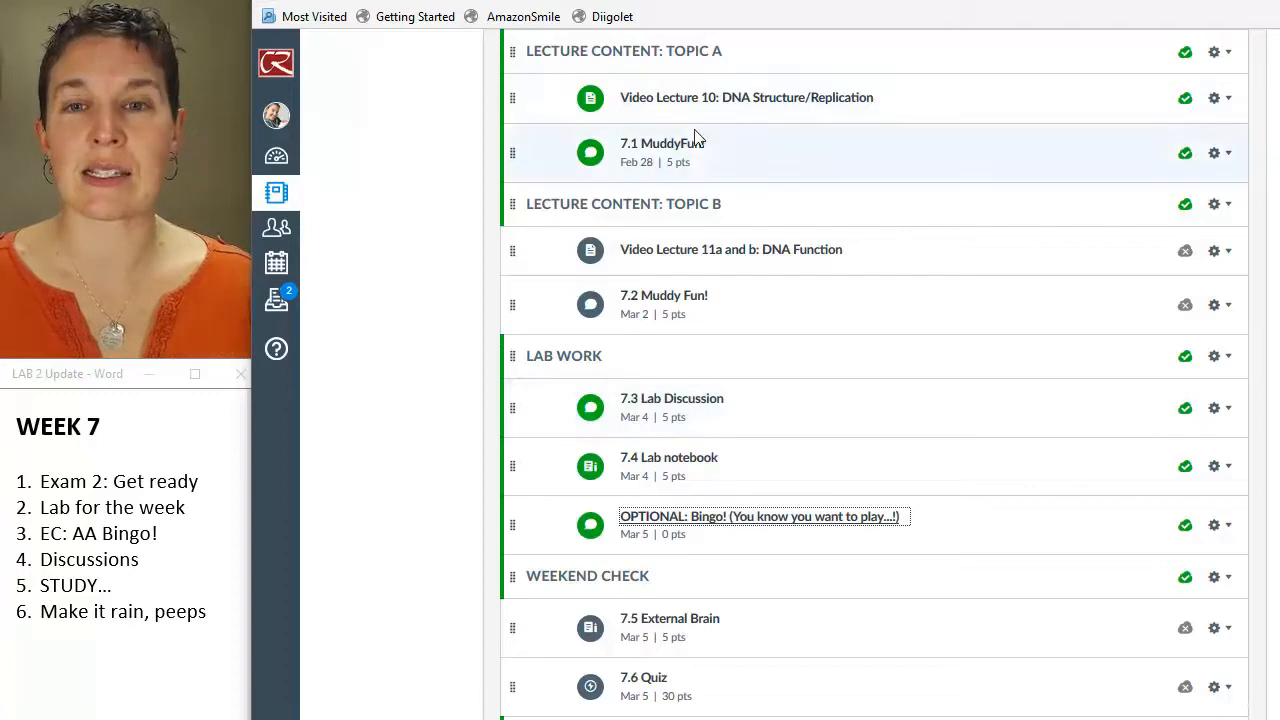
Open the 7.1 MuddyFun! discussion in a new window from its module item
right_click(662, 143)
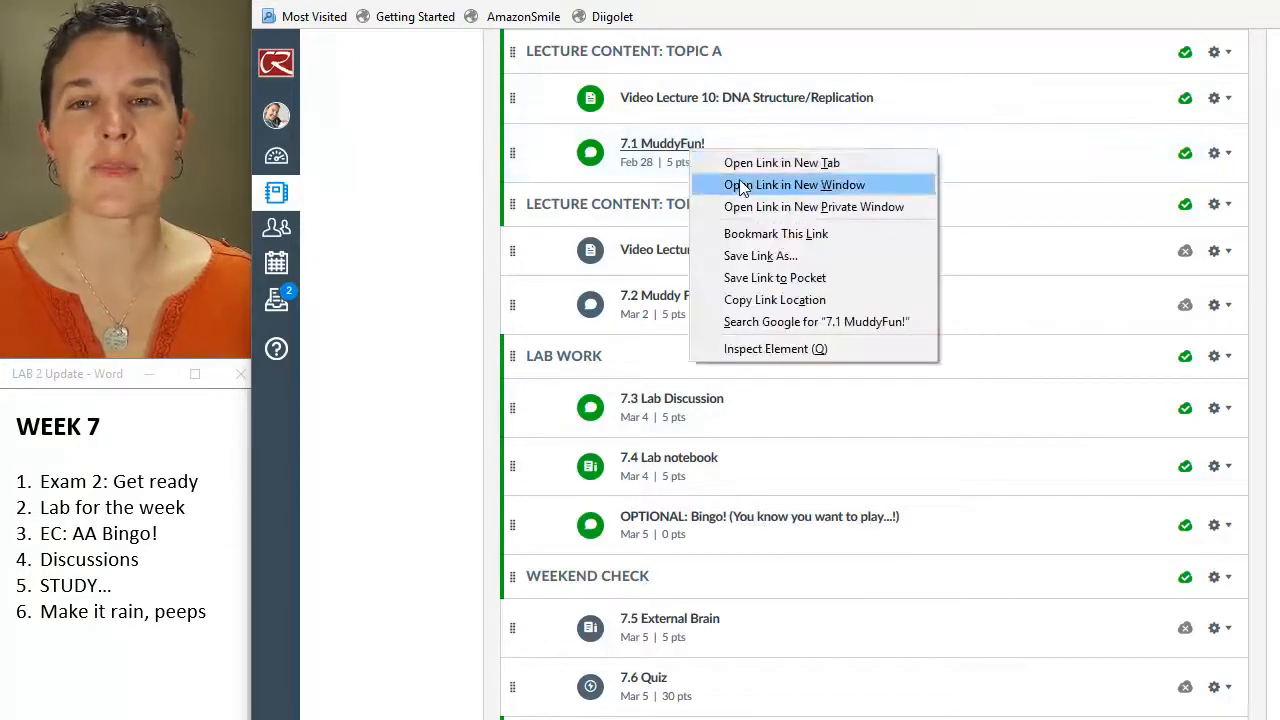
left_click(795, 184)
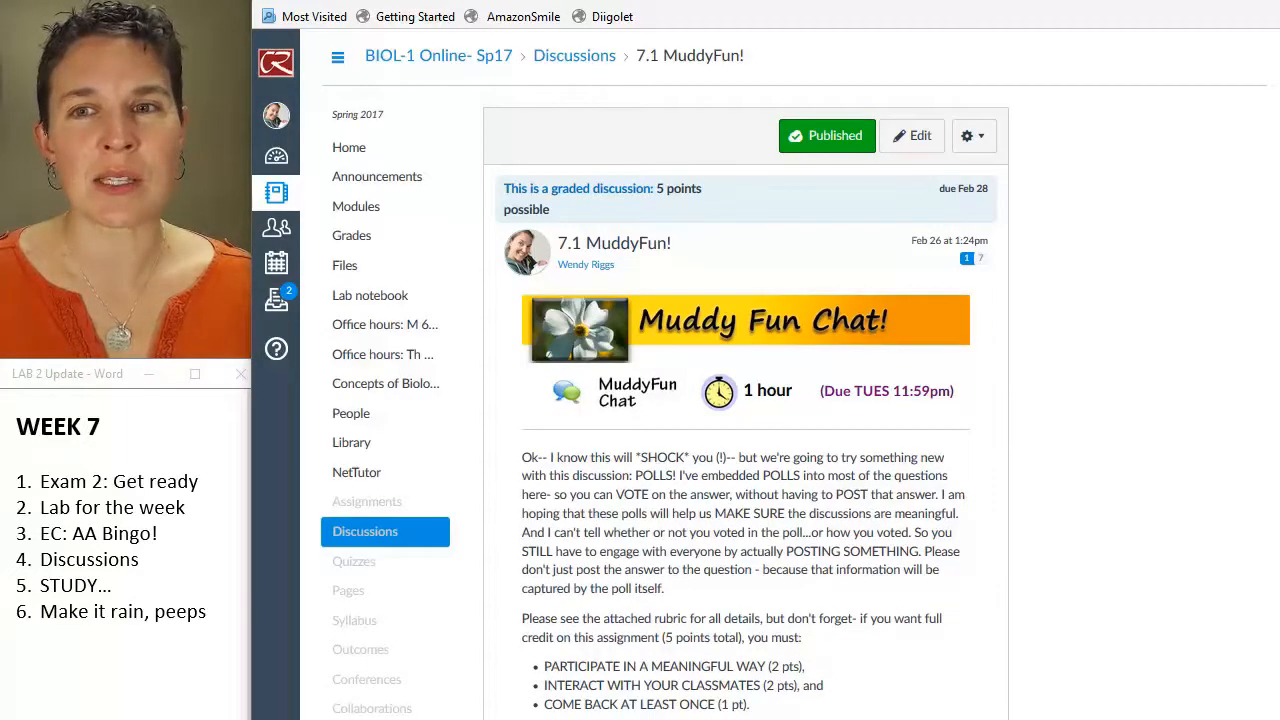
Scroll past the Reply box to the first DNA STRUCTURE post and its thymine poll
scroll("down", 3)
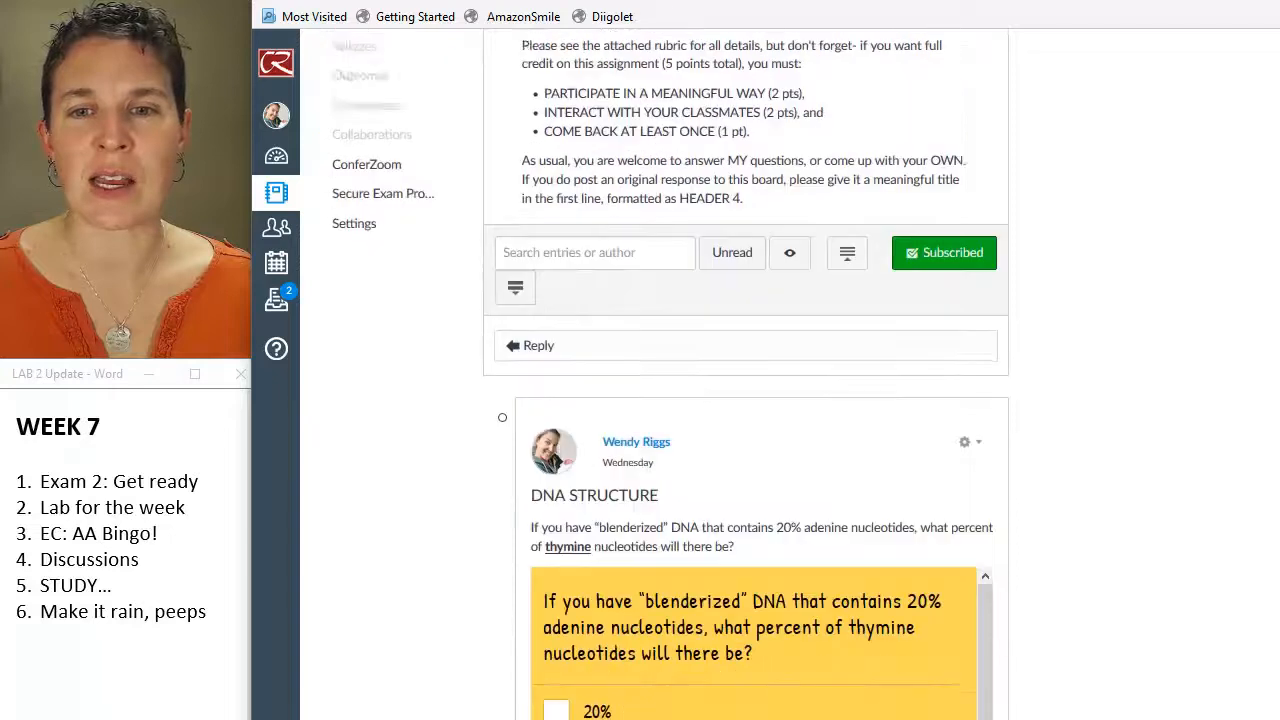
scroll("down", 3)
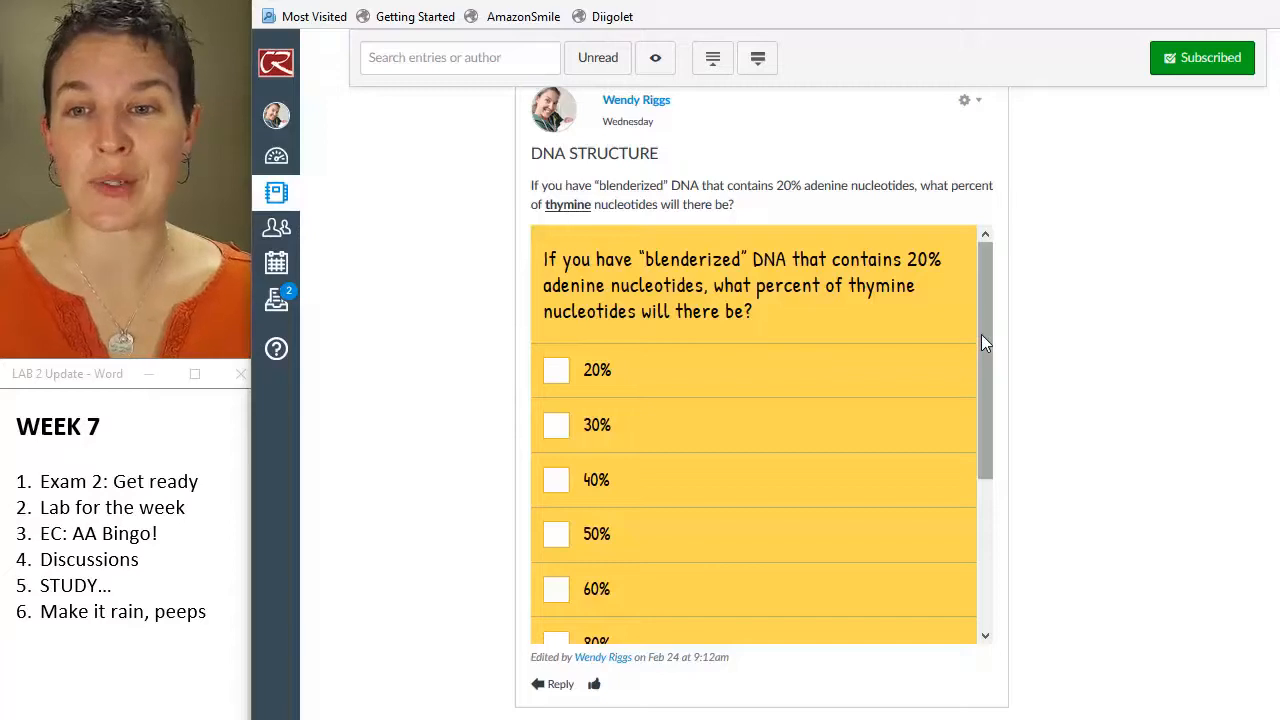
Scroll the embedded Strawpoll to show choices 40% through 80% plus Vote and Results
scroll("down", 3)
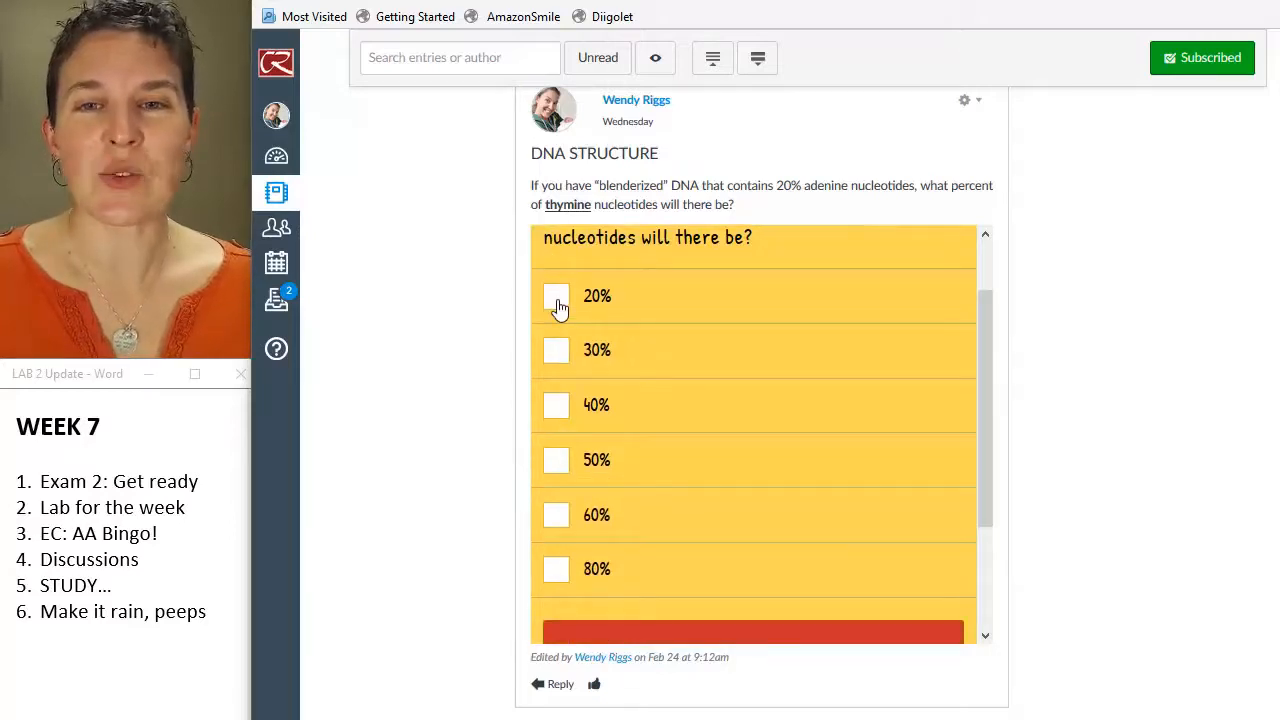
mouse_move(920, 407)
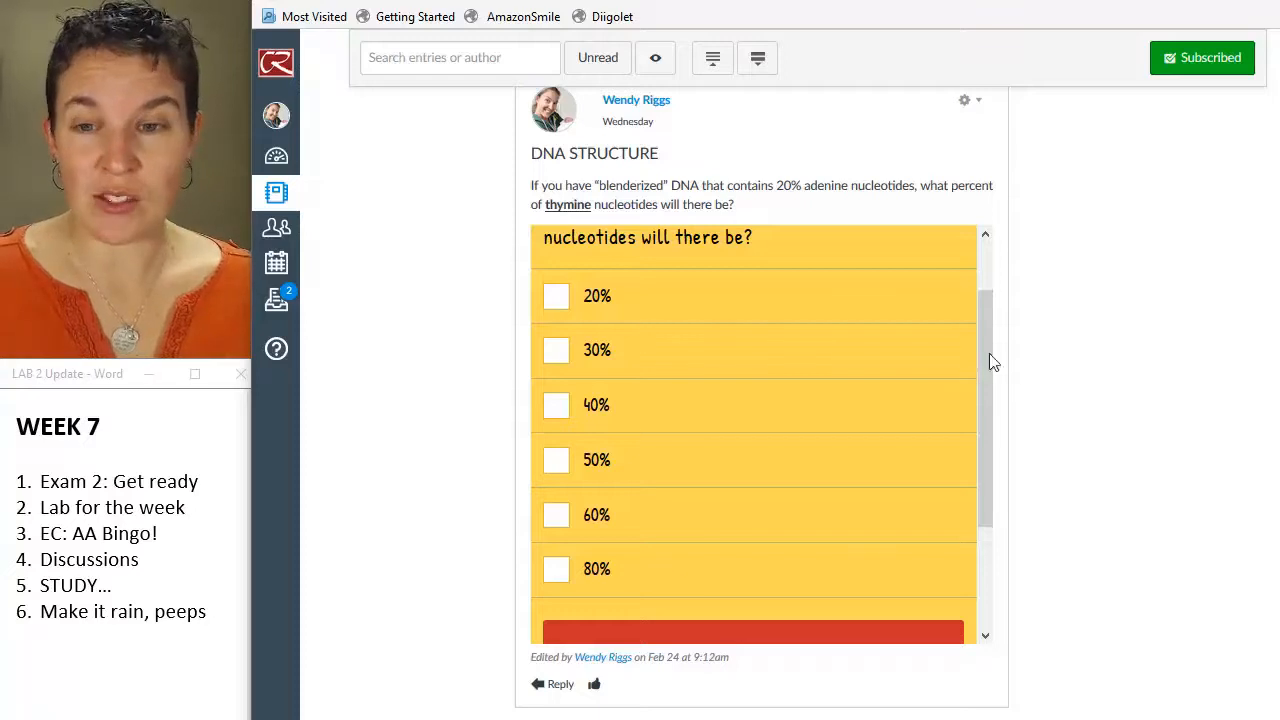
scroll("down", 3)
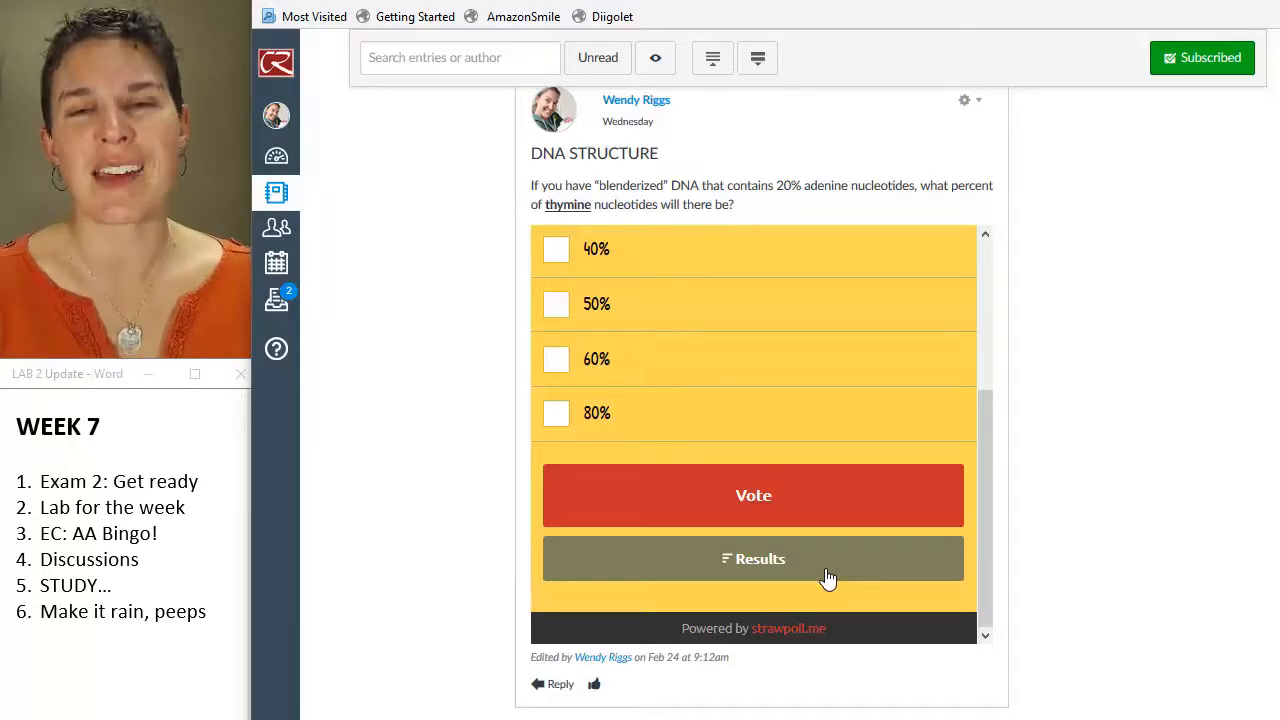
mouse_move(1248, 297)
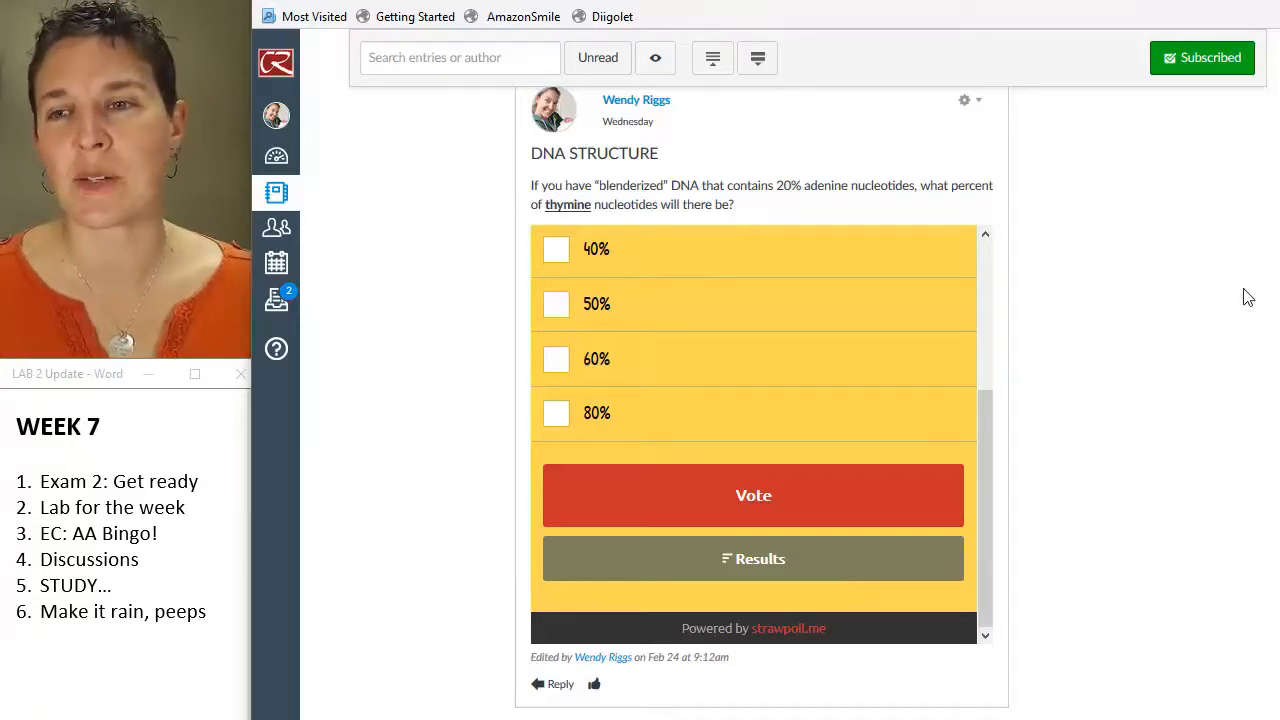